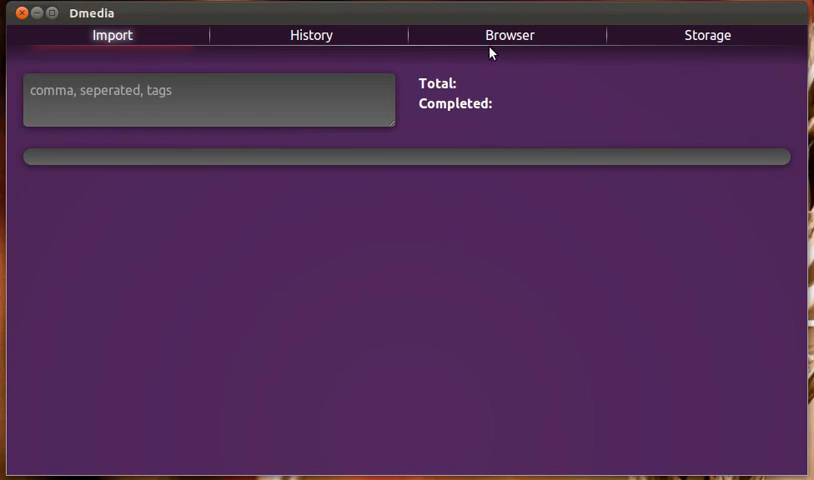
Switch to the Browser view and scroll down through the imported conference media thumbnails
click(508, 36)
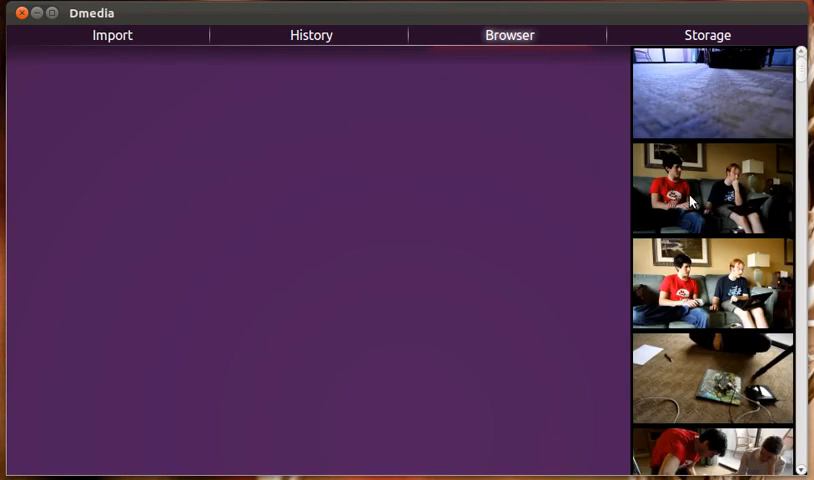
mouse_move(744, 126)
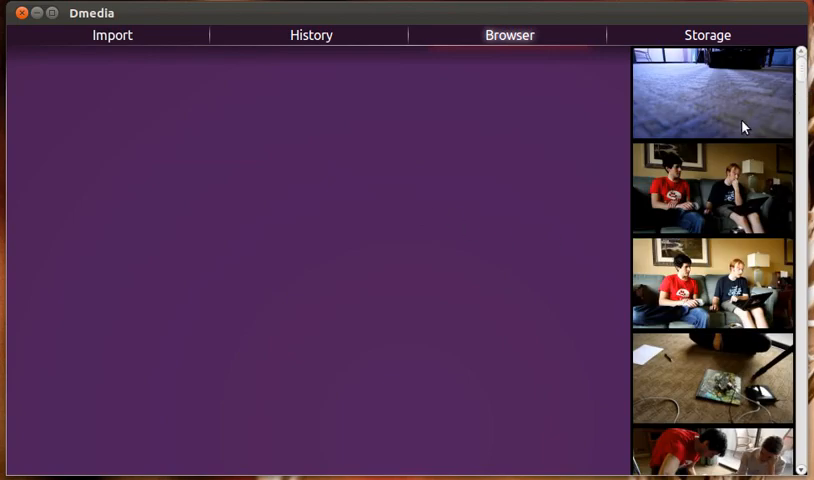
mouse_move(712, 118)
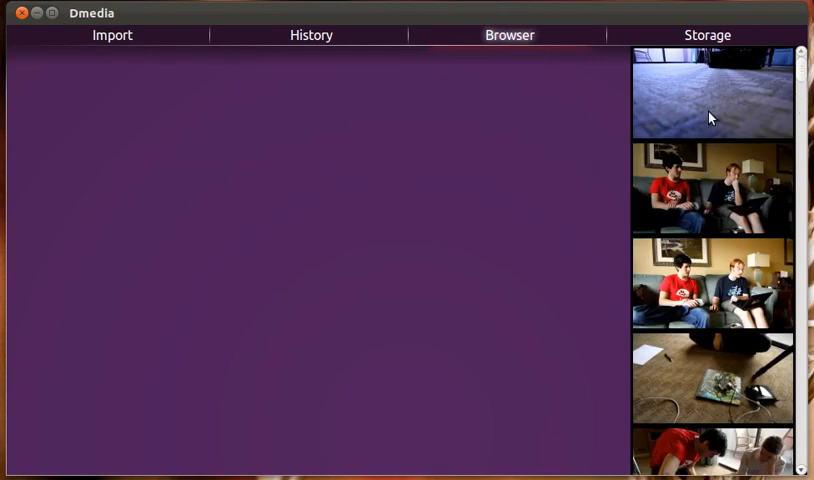
scroll(down, 3)
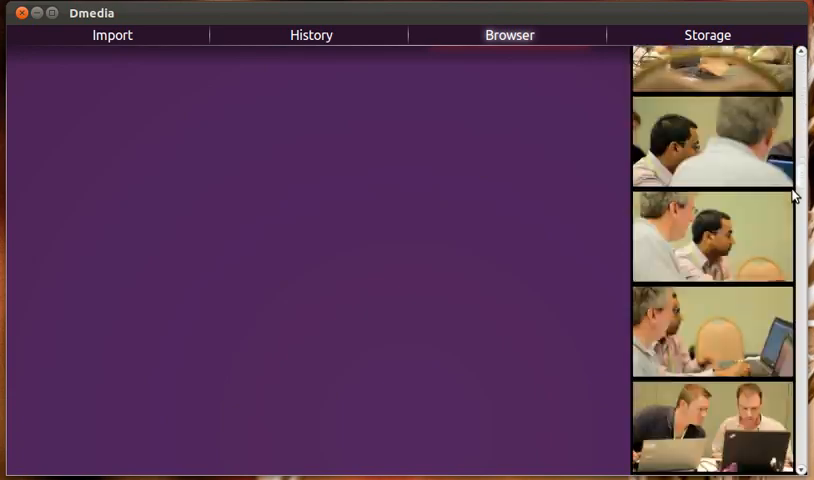
scroll(down, 3)
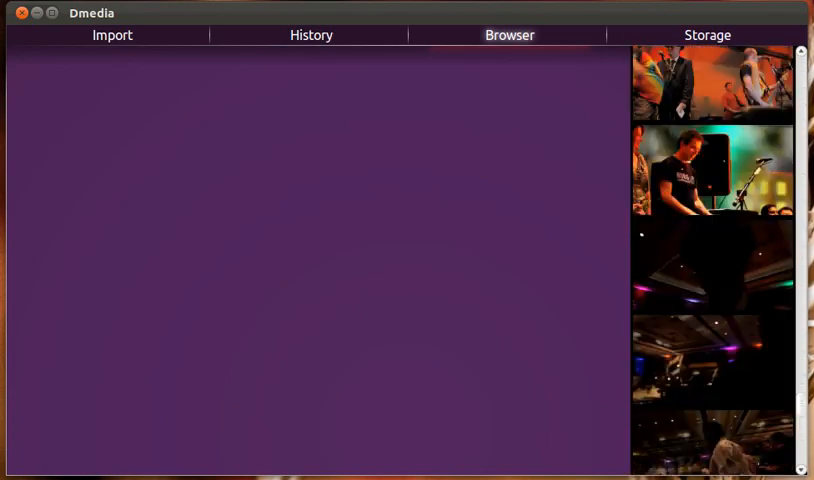
scroll(down, 3)
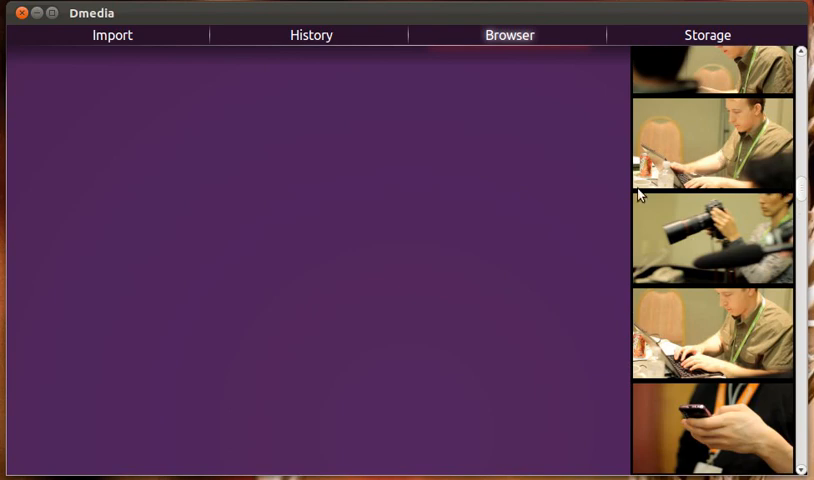
mouse_move(724, 196)
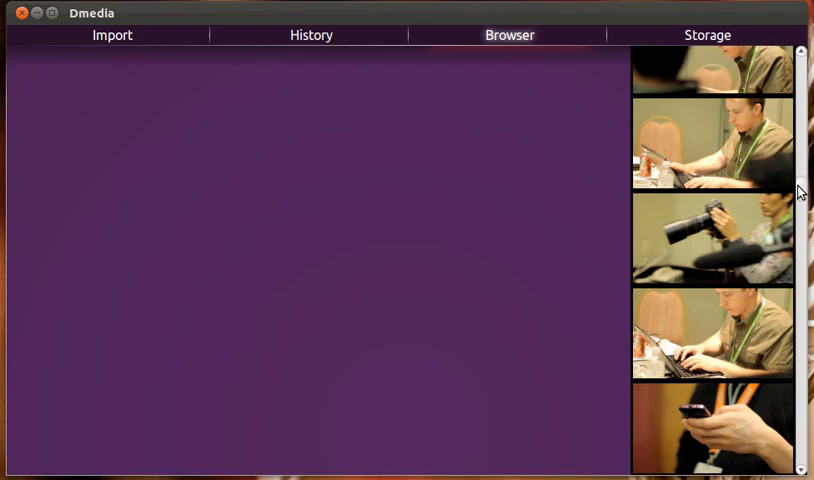
scroll(down, 3)
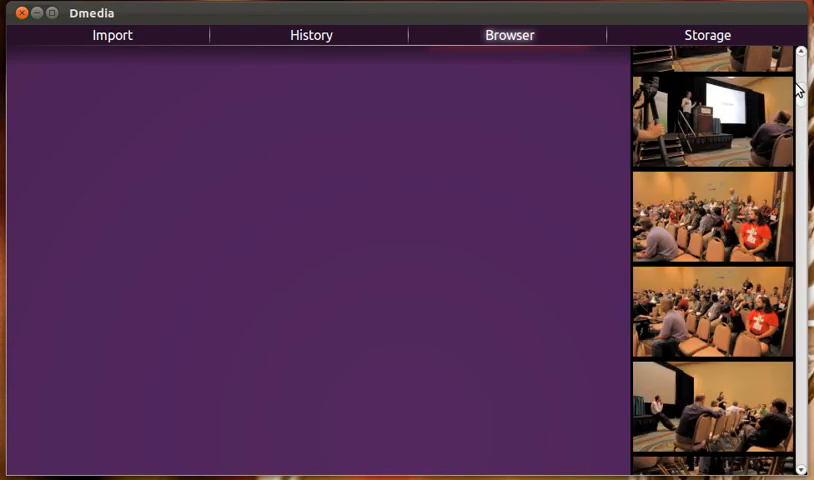
scroll(down, 3)
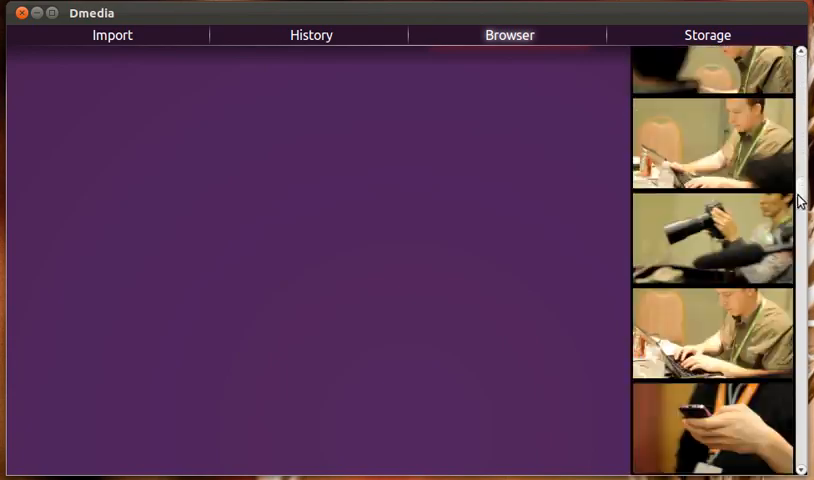
scroll(down, 3)
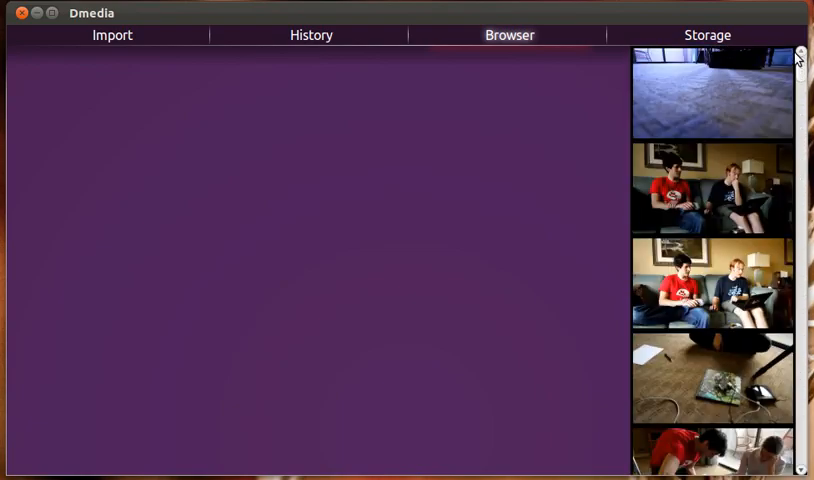
scroll(down, 3)
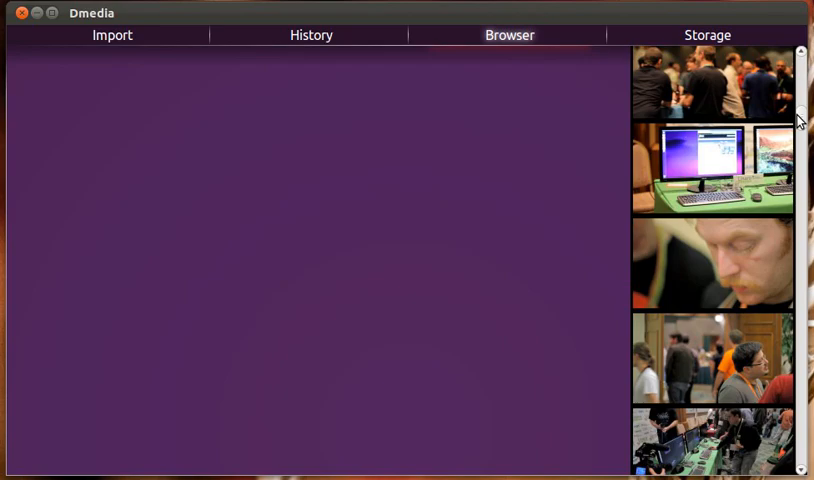
scroll(down, 3)
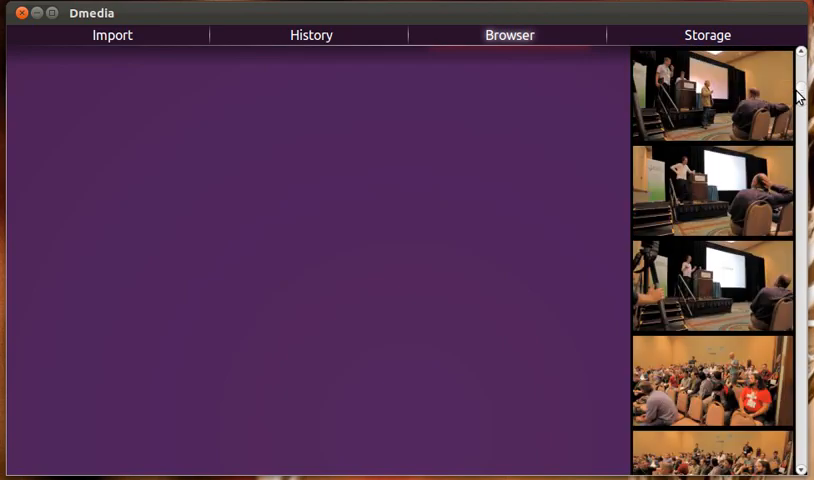
scroll(down, 3)
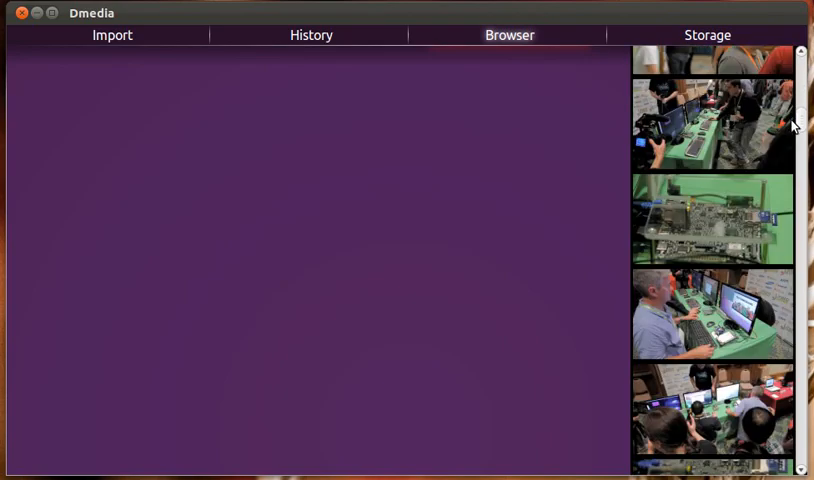
scroll(down, 3)
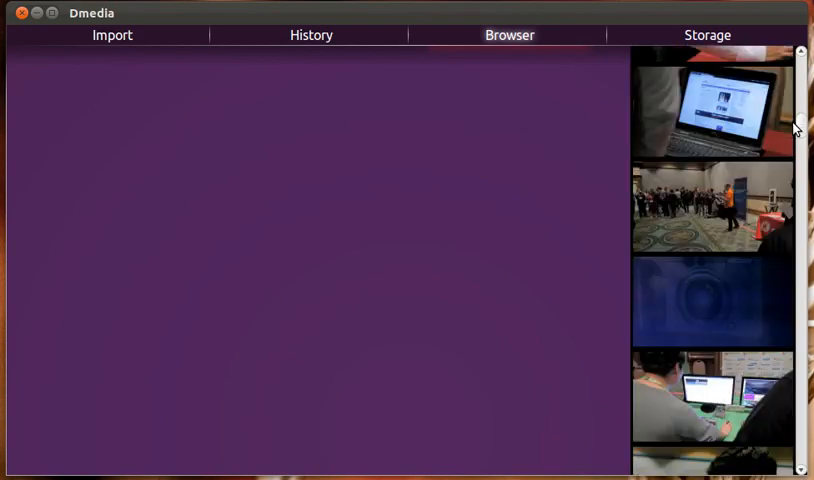
scroll(down, 3)
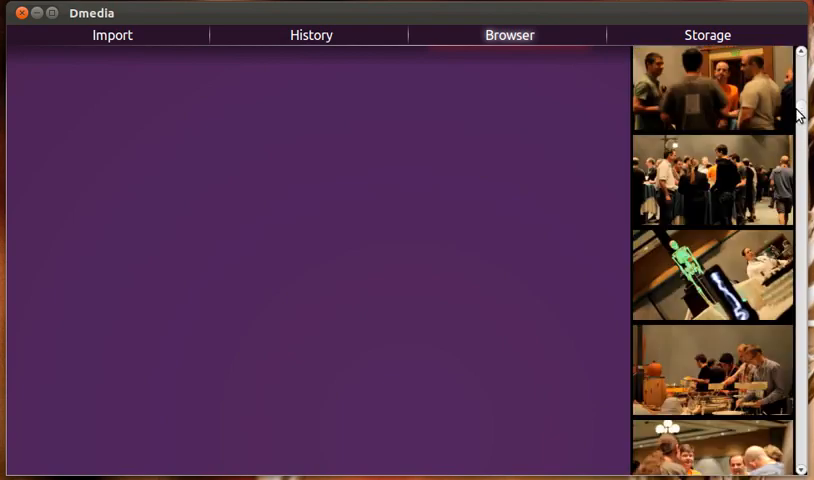
scroll(down, 3)
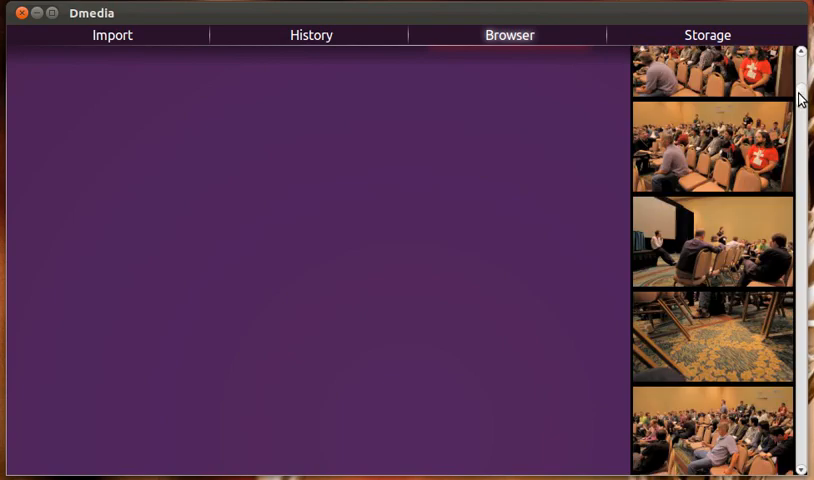
scroll(down, 3)
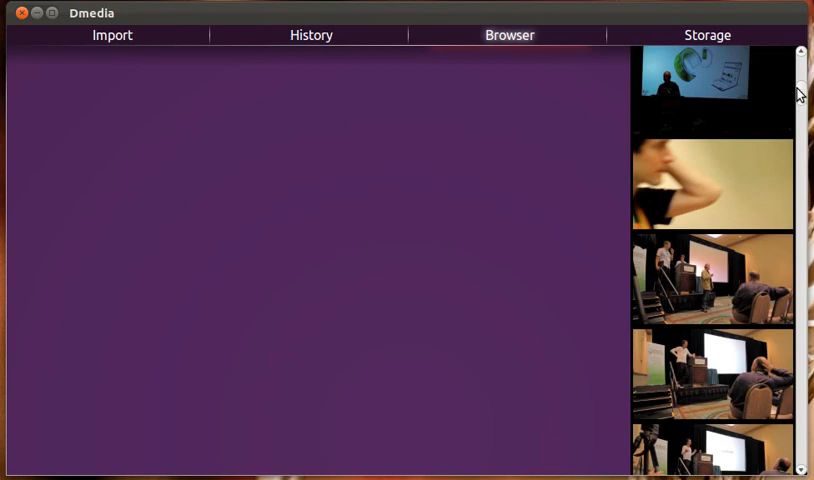
scroll(down, 3)
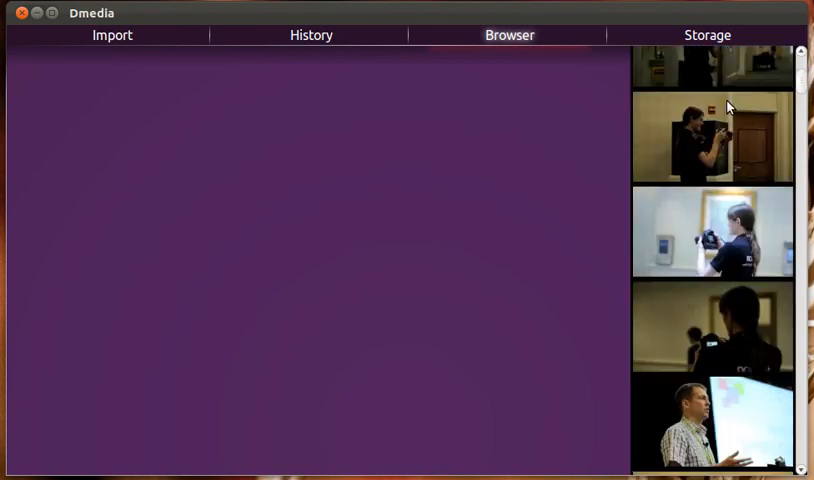
scroll(down, 3)
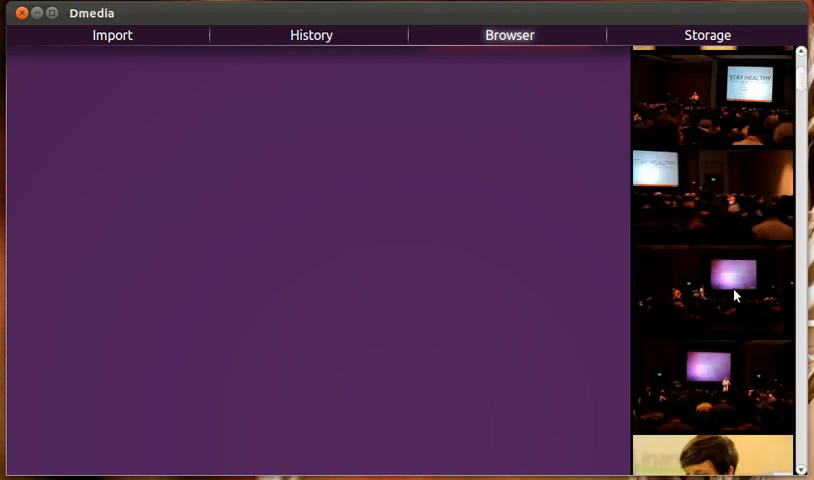
Play the dark-hall presenter clip, showing its Canon EOS 60D camera and lens details
click(712, 288)
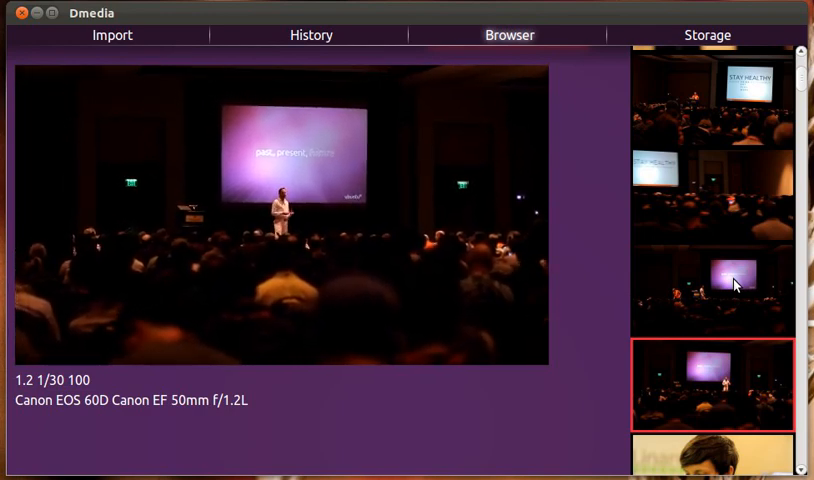
Select another auditorium clip with 1/80 shutter details and scroll on to the red-lit scenes
click(712, 456)
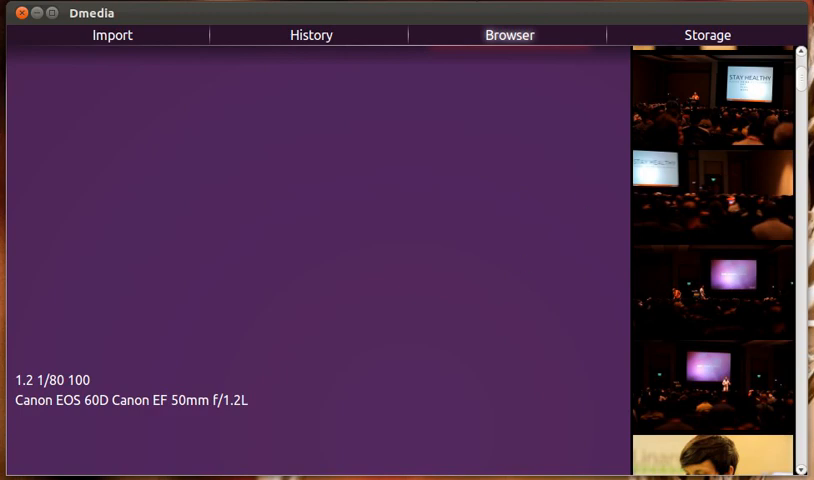
mouse_move(700, 208)
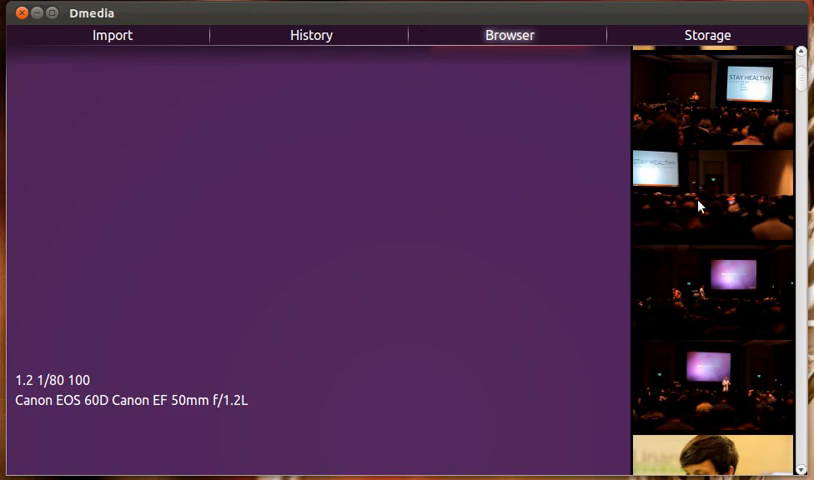
scroll(down, 3)
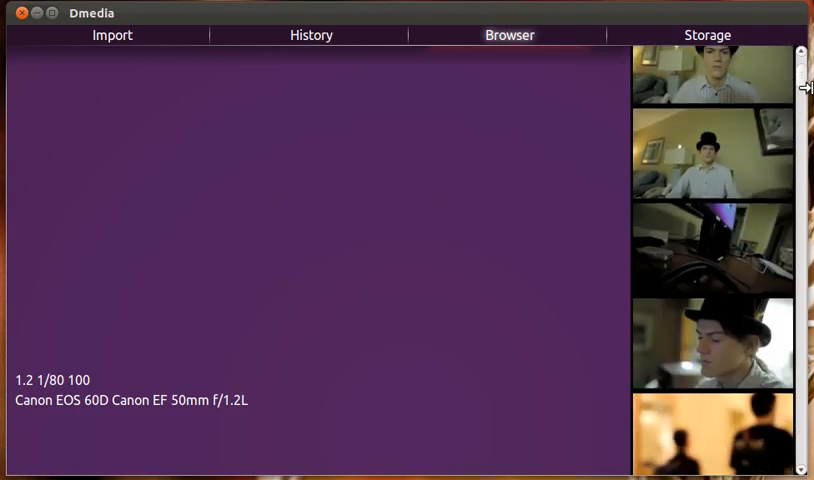
scroll(down, 3)
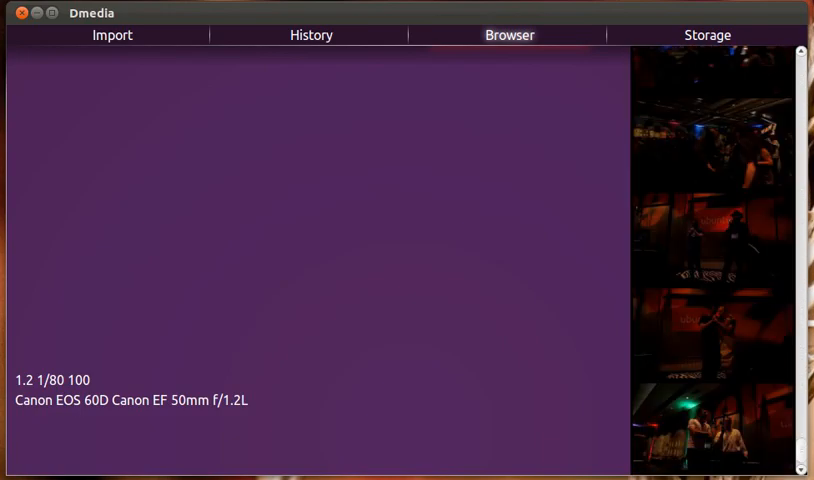